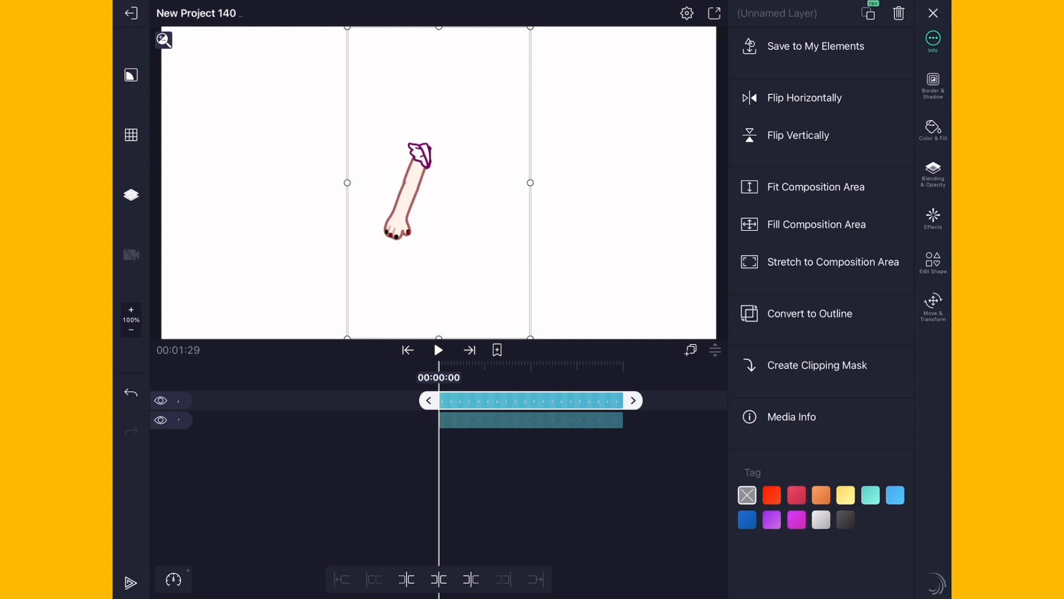
- Keyframe the forearm's rotation from 0° to 130° at frame 24 and preview the bend
left_click(932, 307)
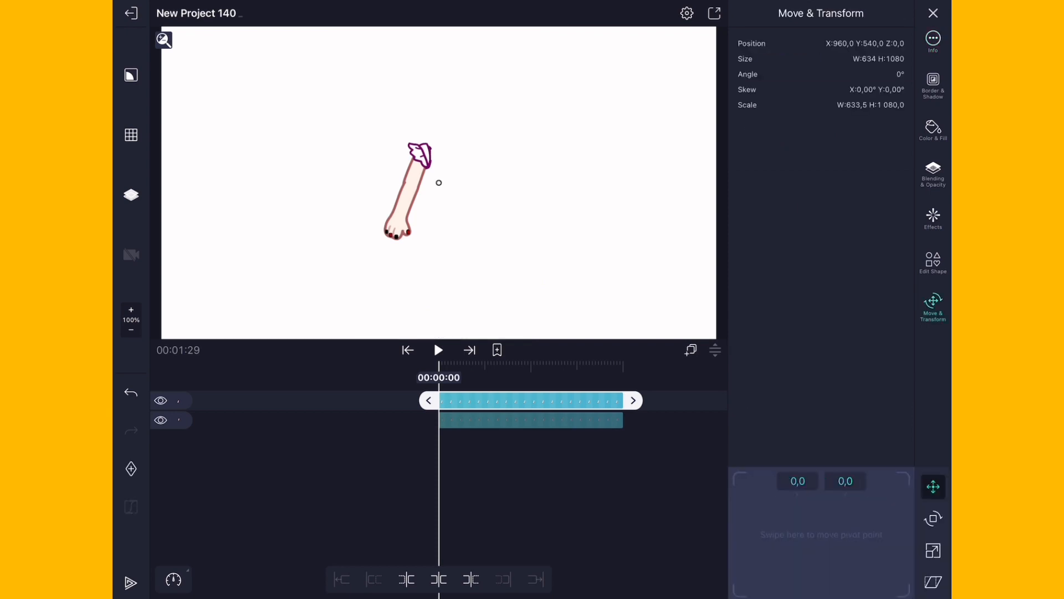
left_click(932, 518)
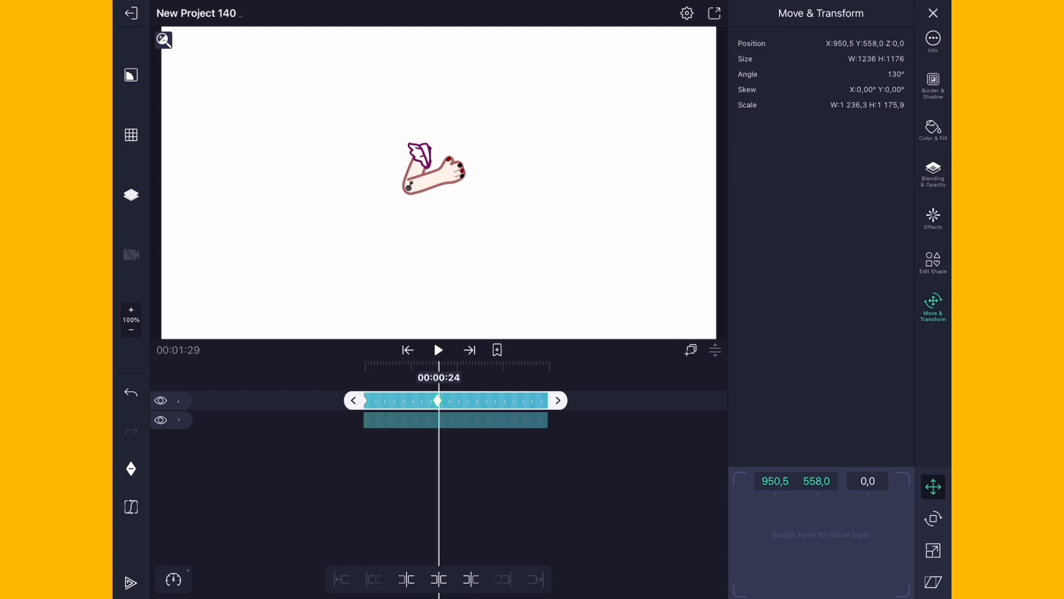
left_click(438, 349)
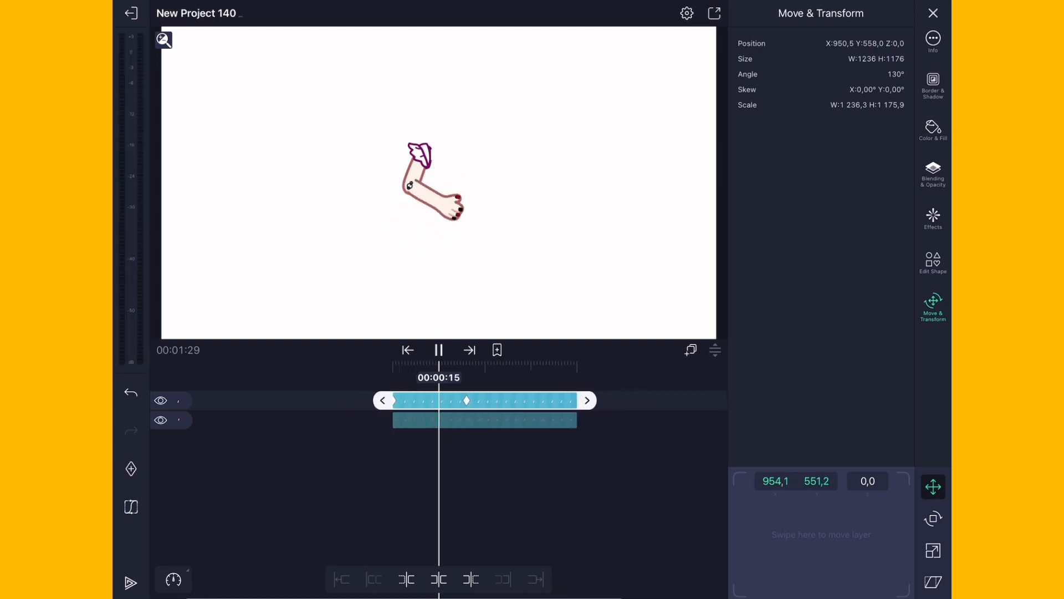
left_click(439, 349)
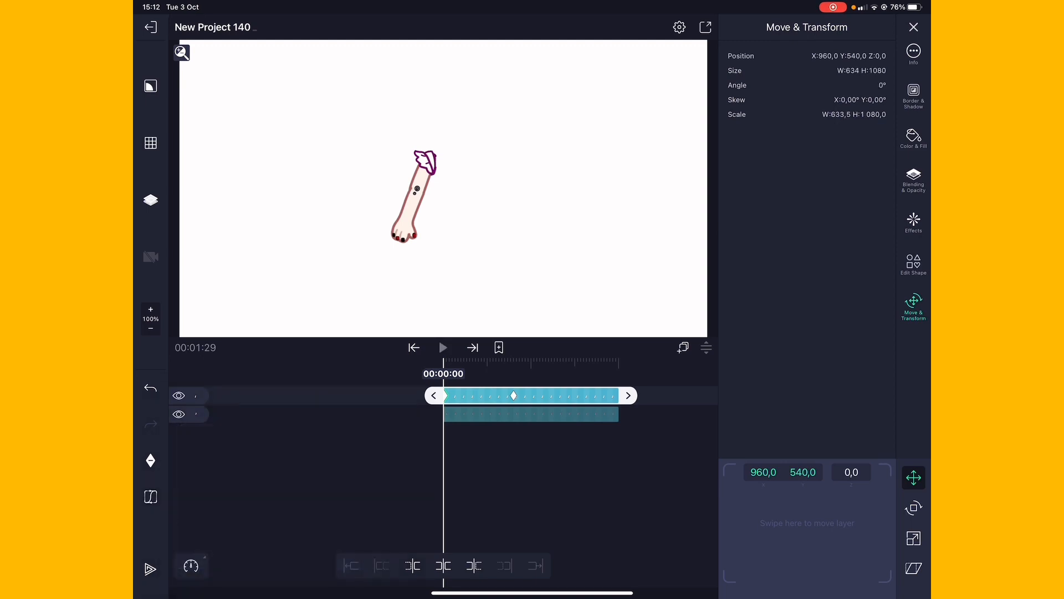
- Switch to the rotate dial and open the keyframe's easing graph showing a cubic bezier ease
left_click(442, 347)
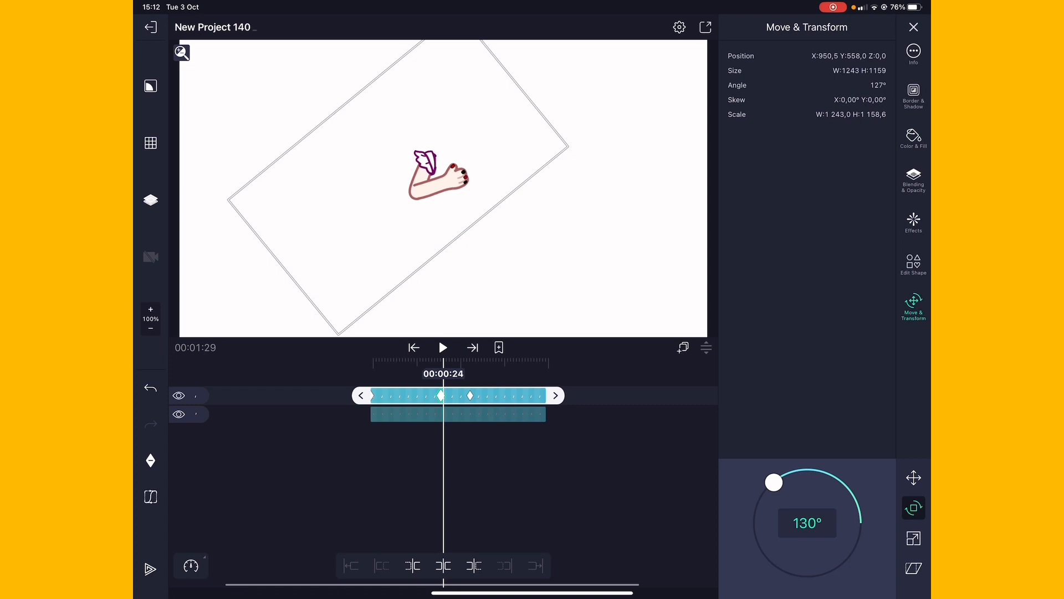
left_click(442, 347)
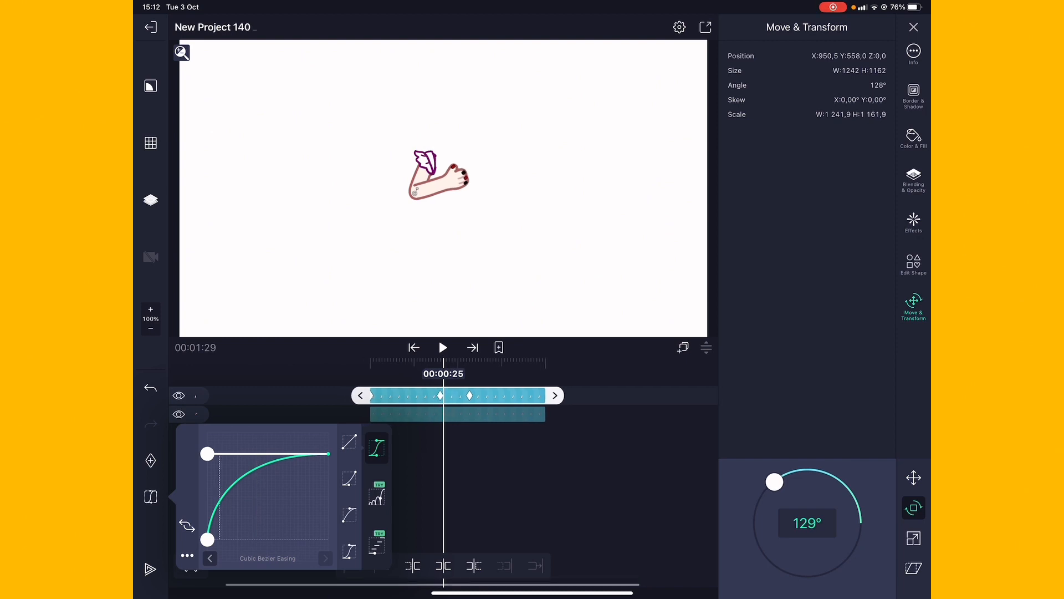
- Set a linear bezier ease on the starting keyframe, then close the graph panel
left_click(442, 347)
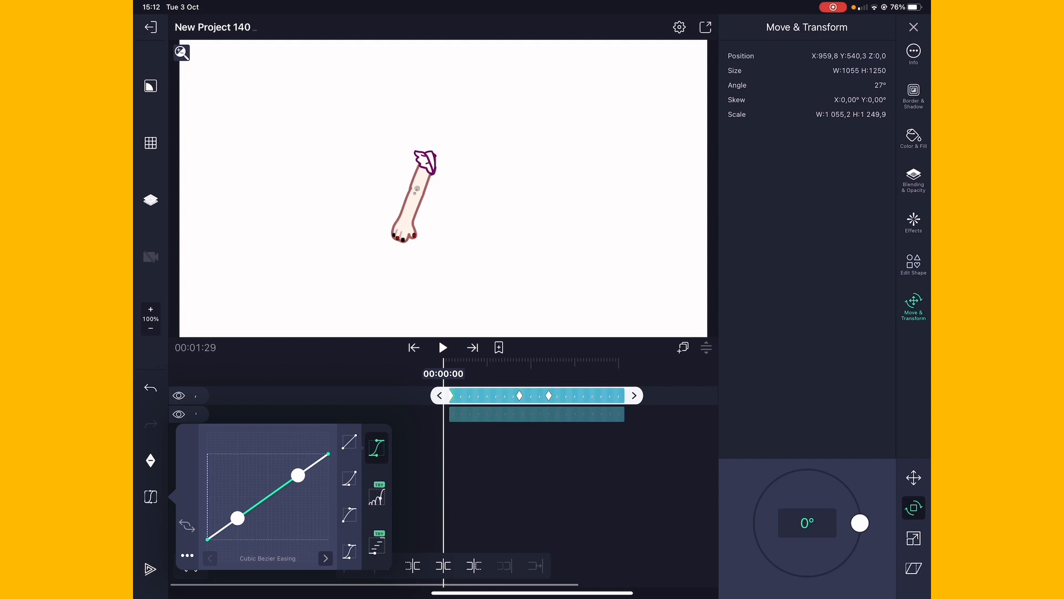
left_click(442, 347)
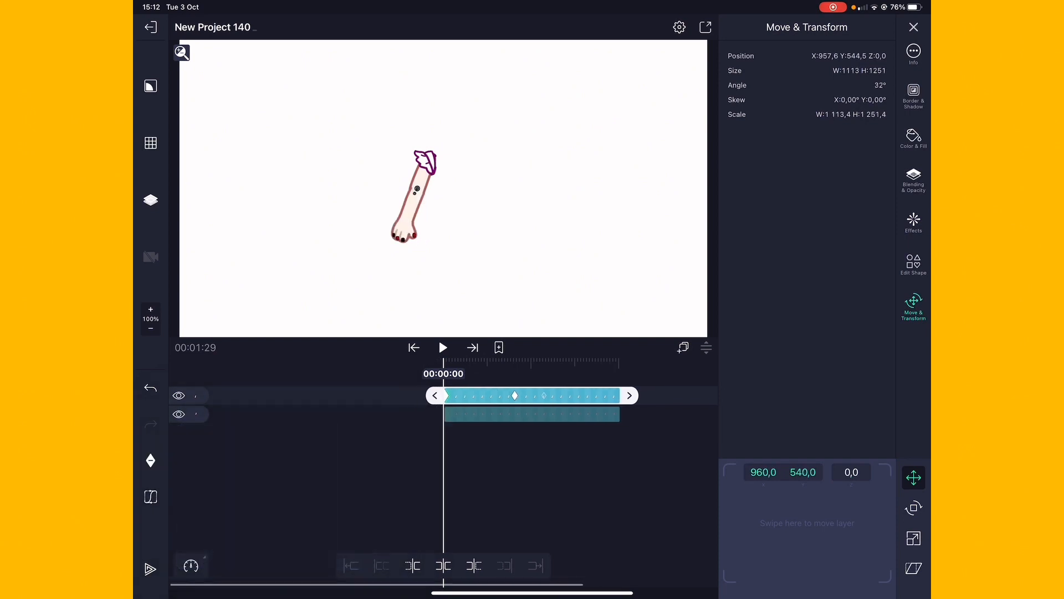
- Preview the eased elbow bend, return to the start, and open the body-rig photo album
left_click(442, 348)
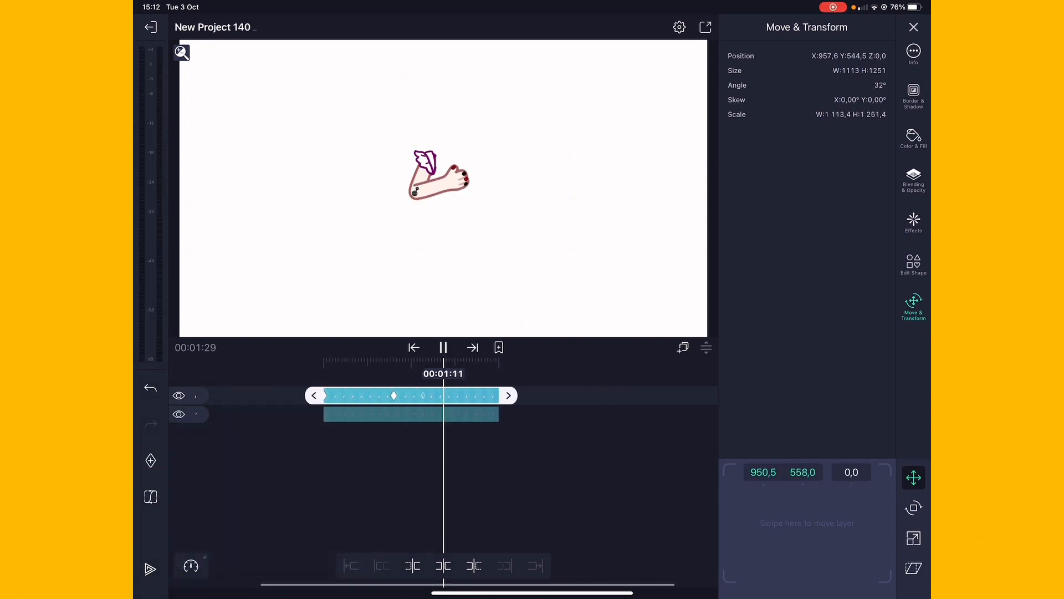
left_click(443, 348)
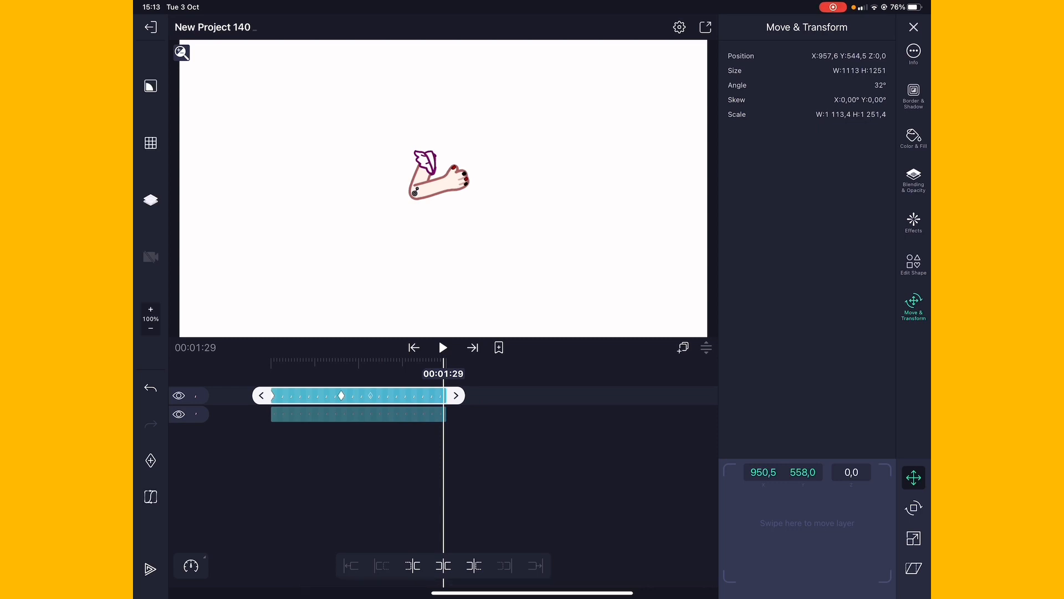
left_click(913, 508)
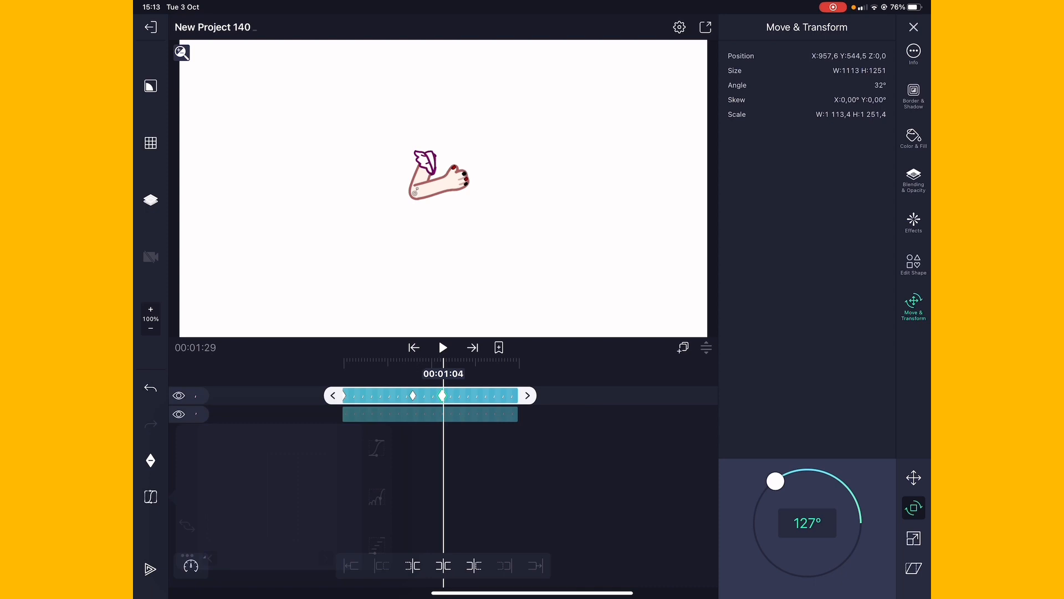
left_click(442, 347)
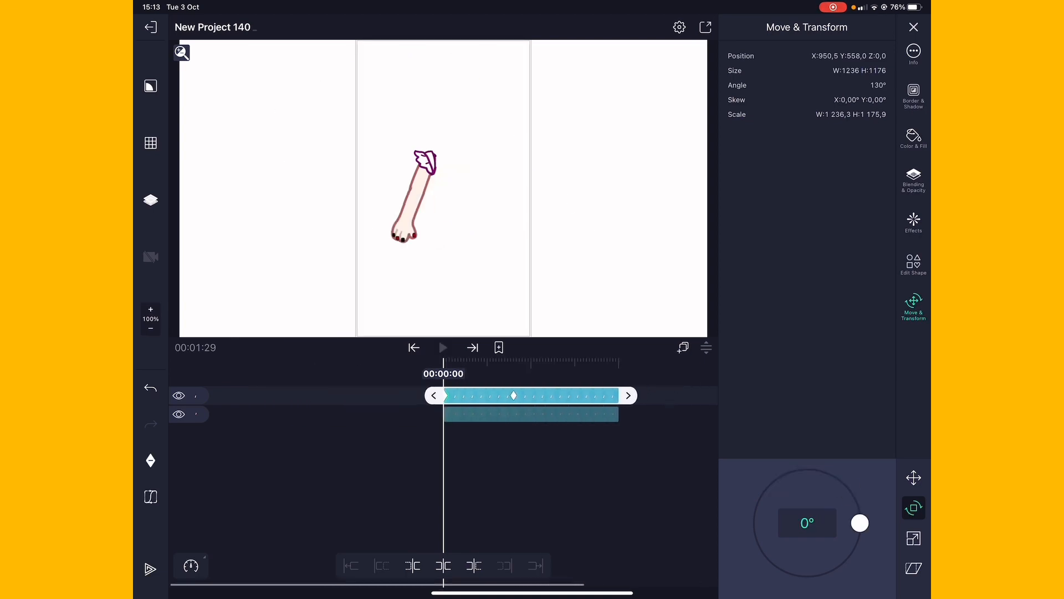
left_click(444, 347)
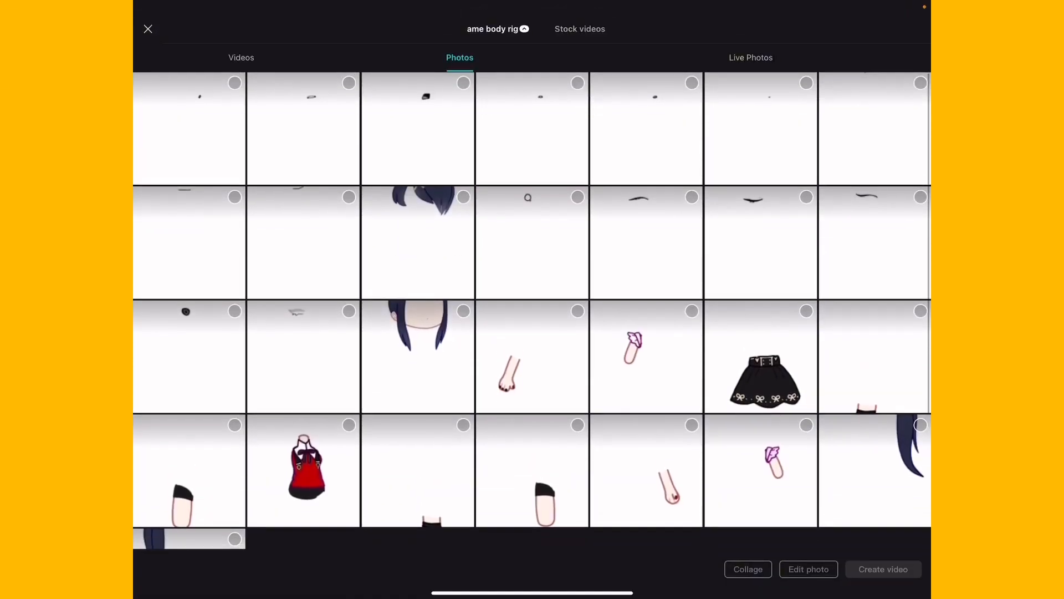
- Import the arm picture into a new project and give the forearm clip Ease Out 3
left_click(883, 568)
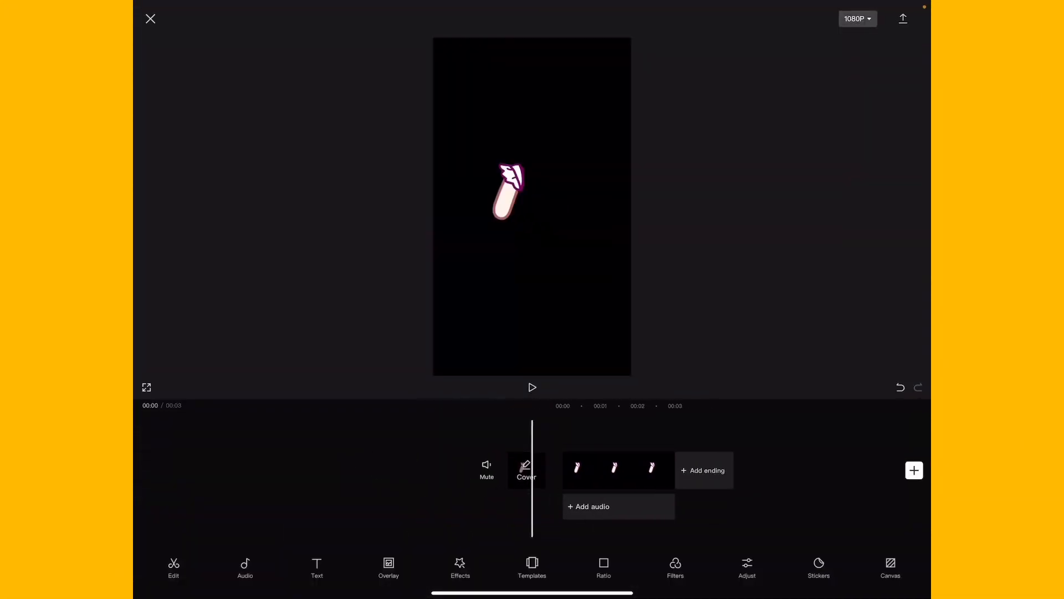
left_click(580, 469)
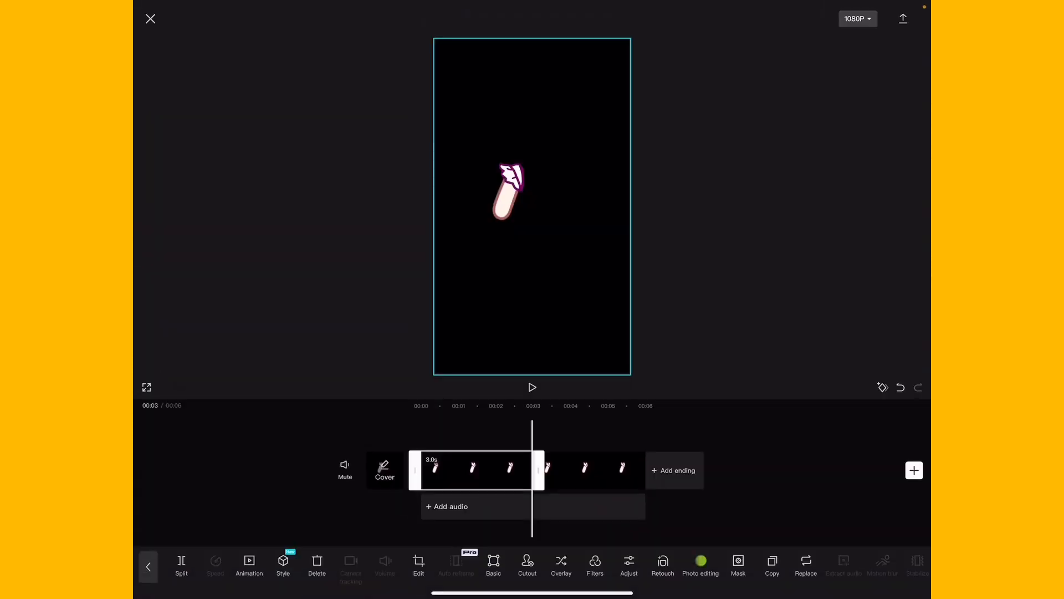
scroll("left", 3)
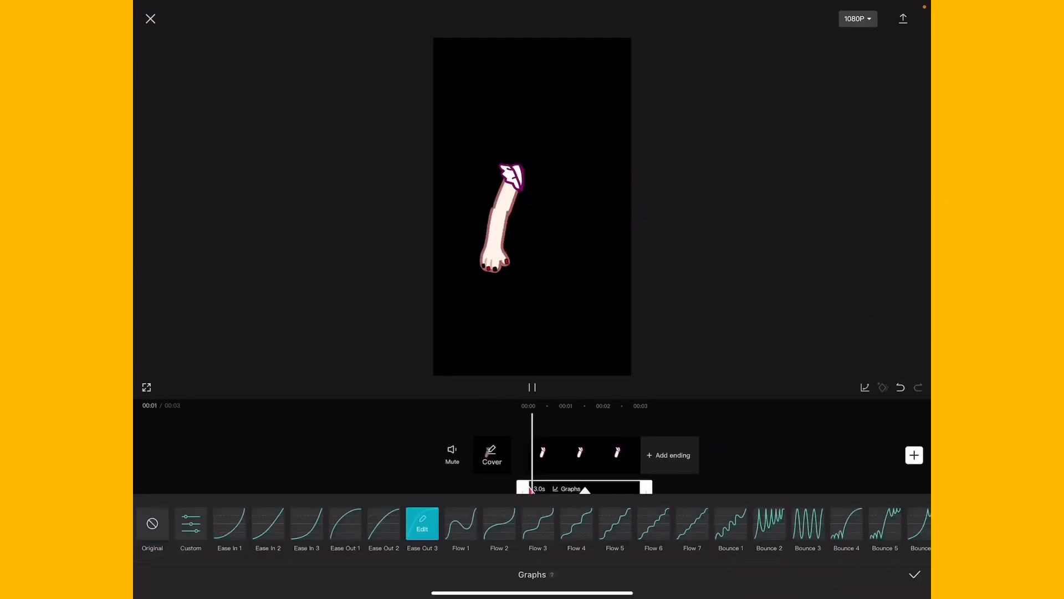
left_click(532, 387)
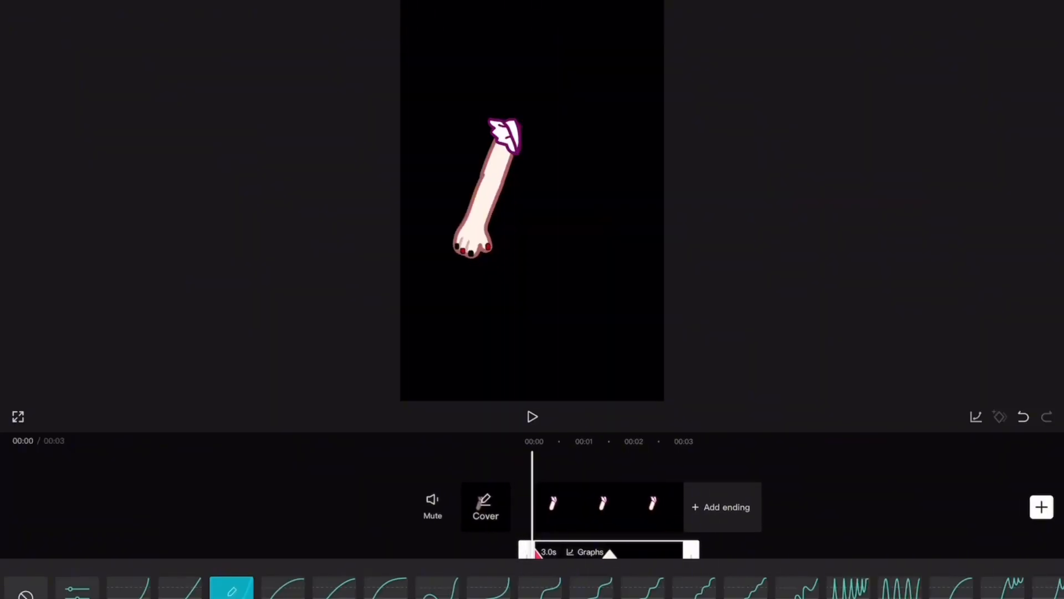
- Confirm the eased graph on the forearm overlay and preview its bend
left_click(532, 417)
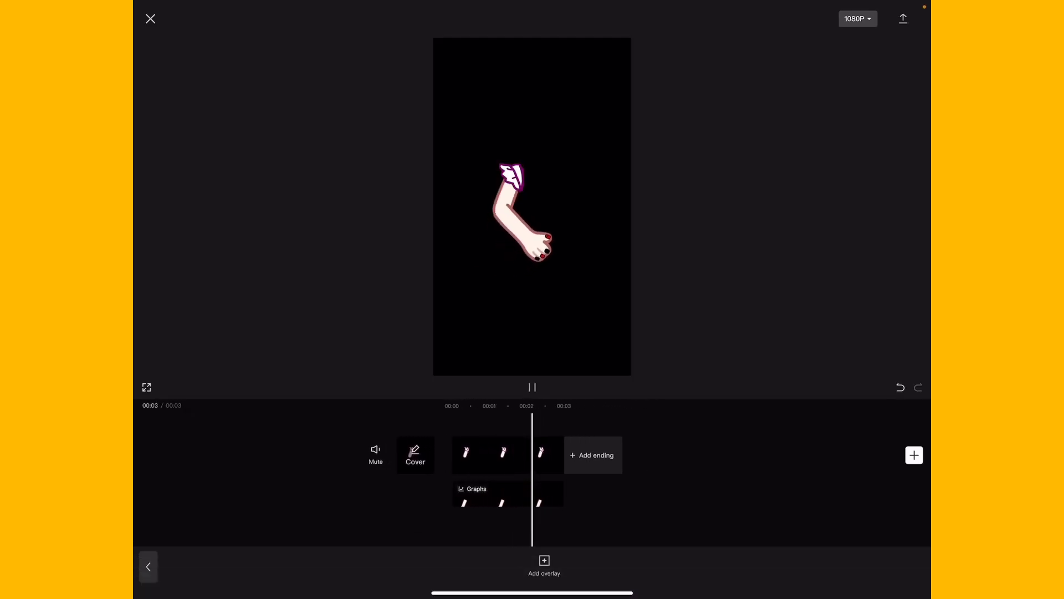
left_click(532, 387)
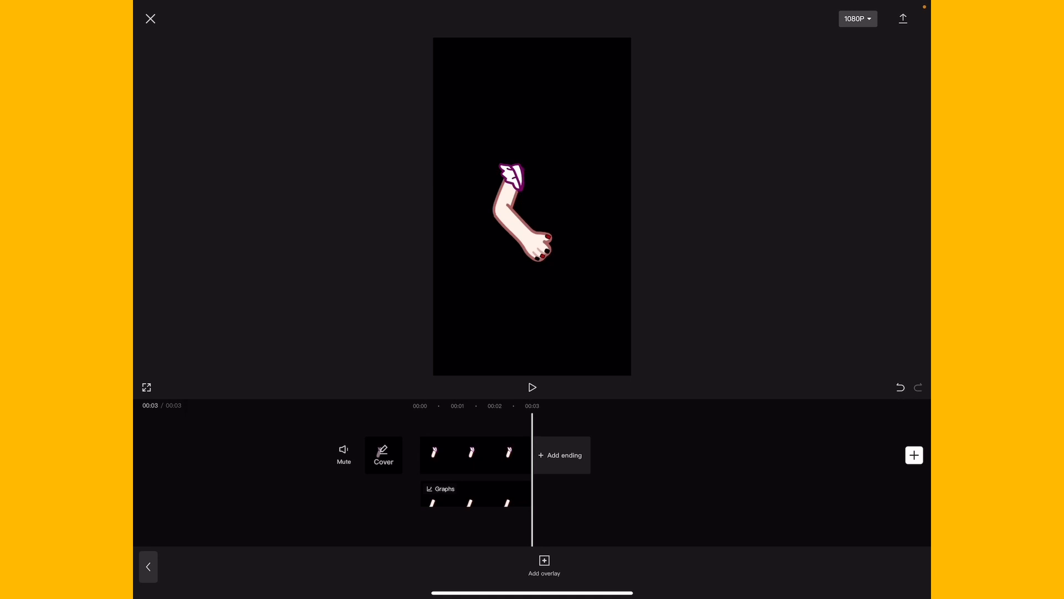